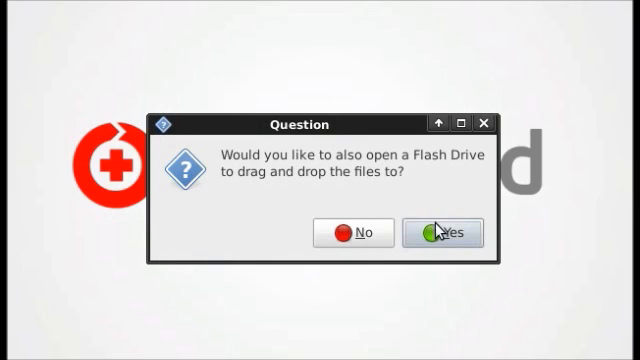
# - Open a flash drive window and start catfish searching the Windows partition sda2
pyautogui.click(444, 232)
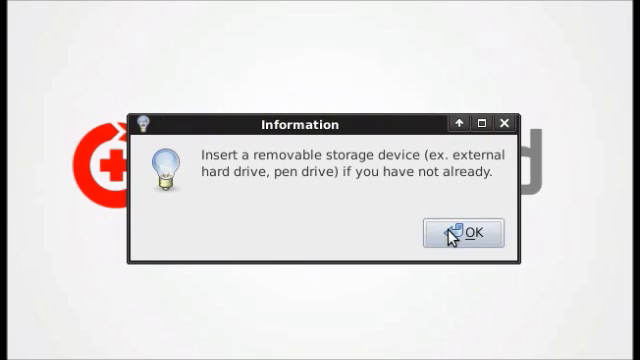
pyautogui.click(465, 232)
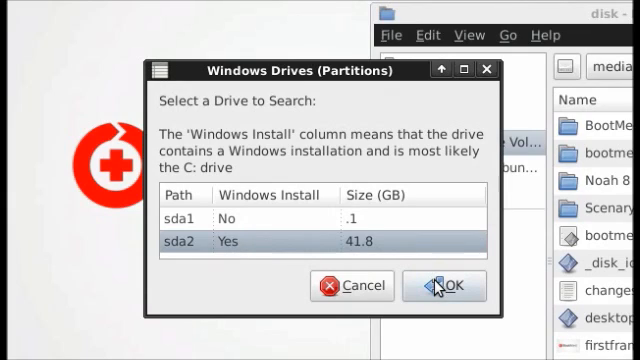
pyautogui.click(443, 285)
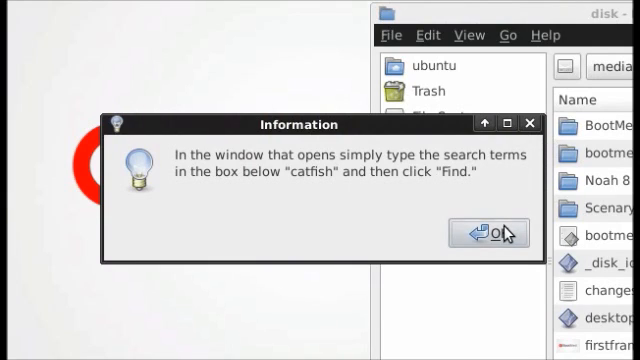
pyautogui.click(495, 232)
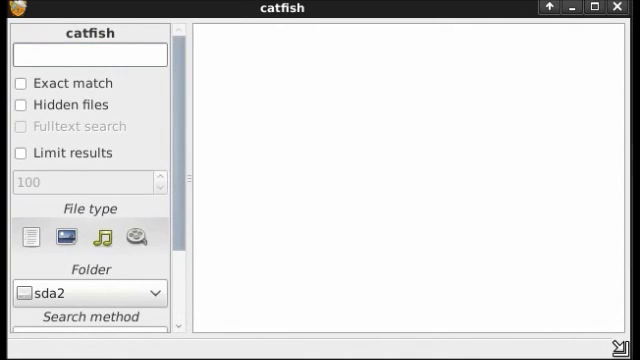
# - Search sda2 for file names containing 'img' and select the cimg7977.jpg result
pyautogui.click(90, 54)
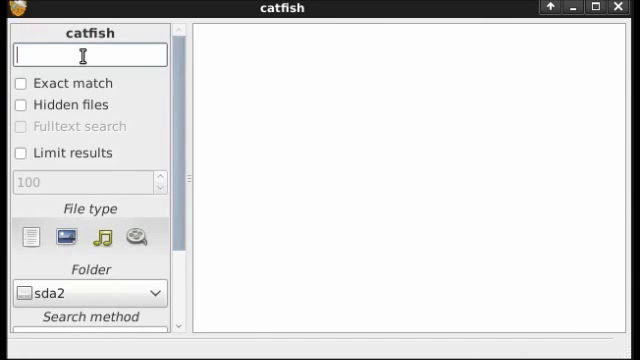
pyautogui.write('img')
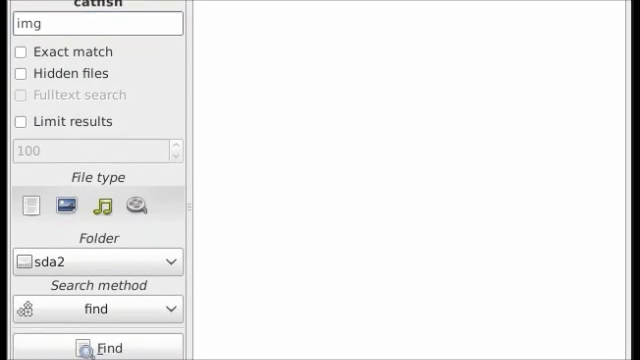
pyautogui.scroll(-3)
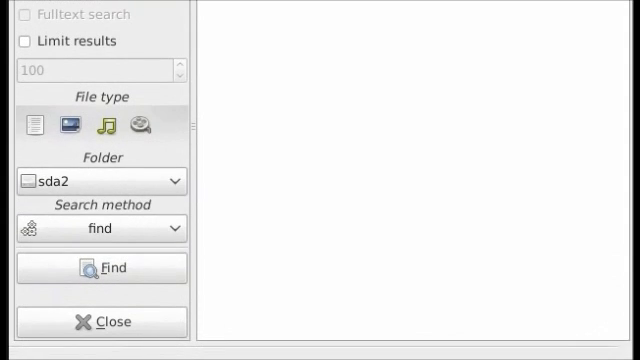
pyautogui.click(100, 267)
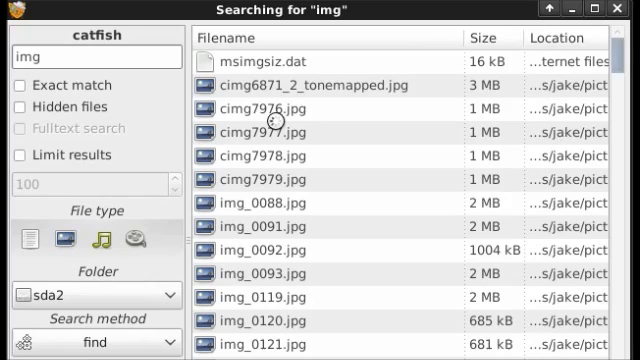
pyautogui.click(270, 131)
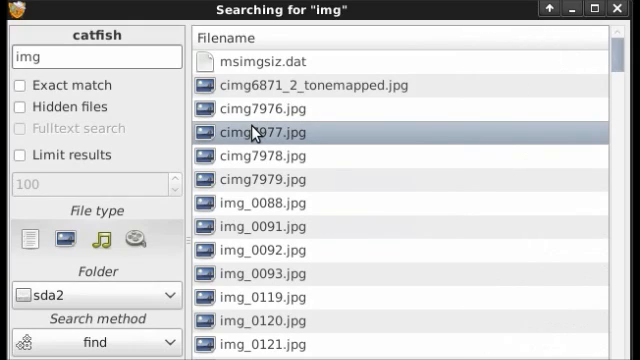
# - Bring up the action menu for the cimg7977.jpg result
pyautogui.rightClick(258, 132)
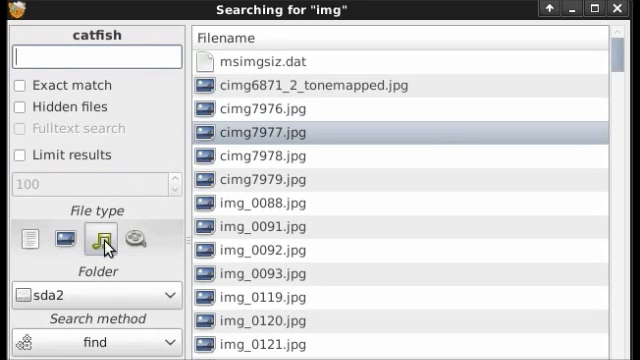
# - Search sda2 for all music files with '*' and open ringtone 05.wma's folder
pyautogui.click(85, 57)
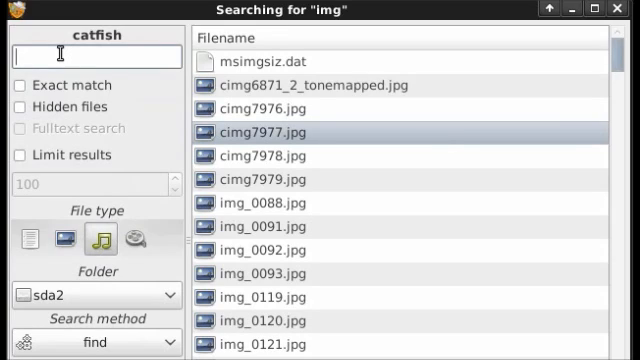
pyautogui.write('*')
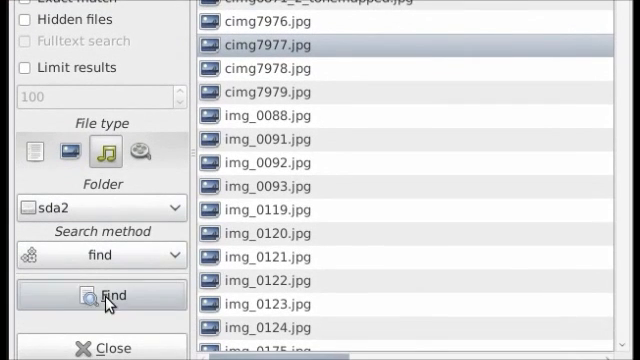
pyautogui.click(101, 295)
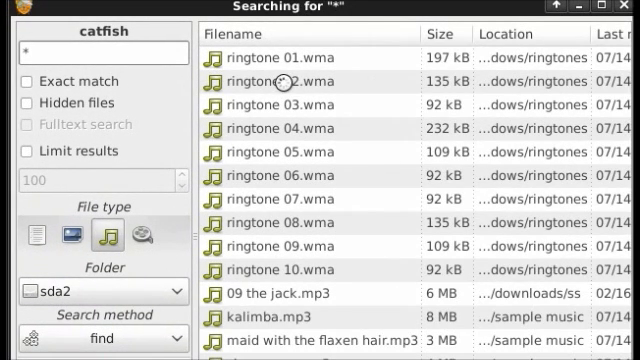
pyautogui.click(290, 81)
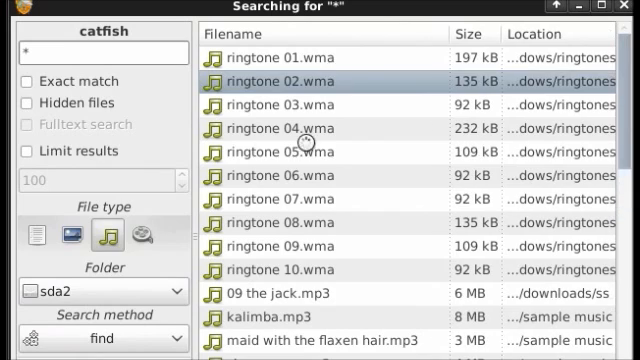
pyautogui.rightClick(300, 157)
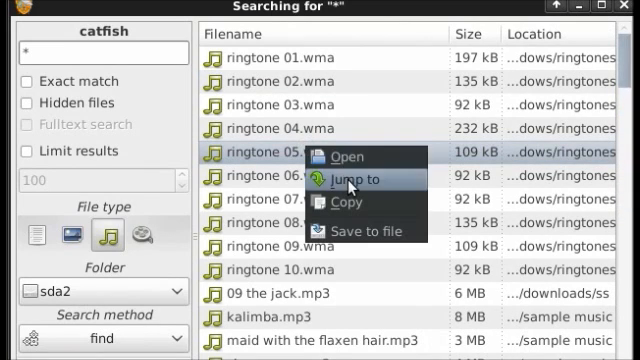
pyautogui.click(360, 179)
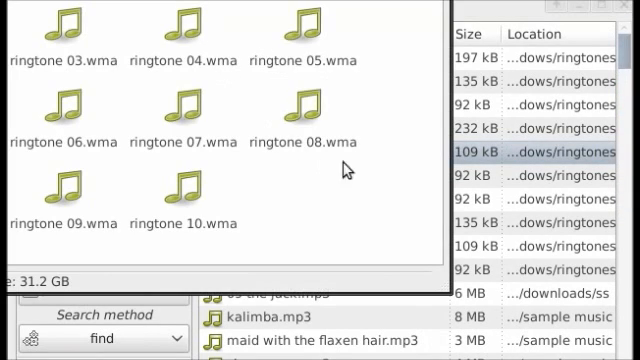